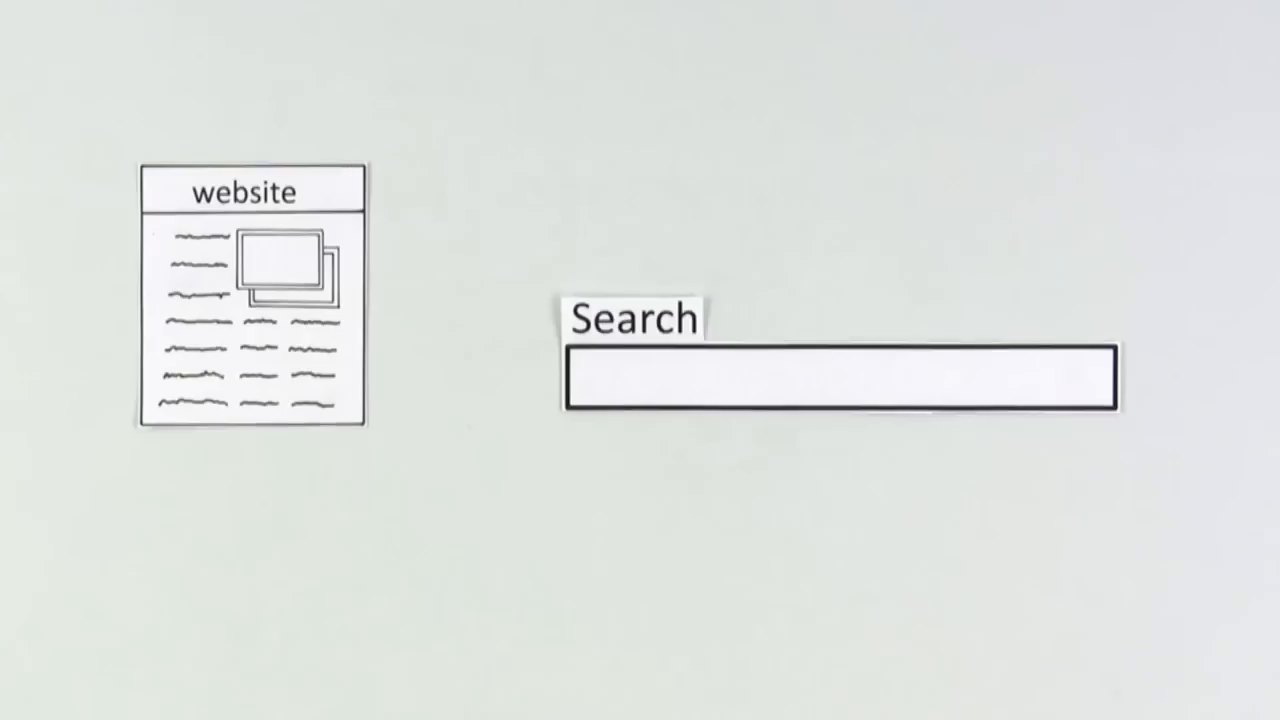
text(pants dance)
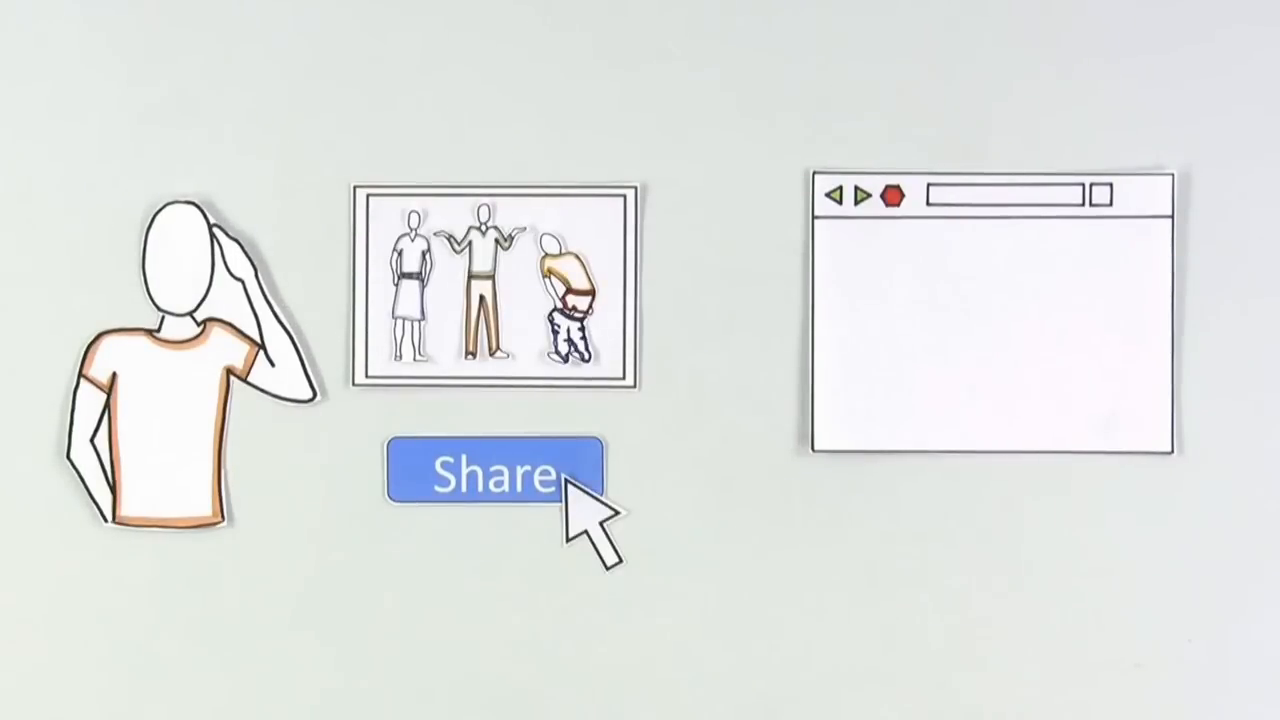
click(496, 473)
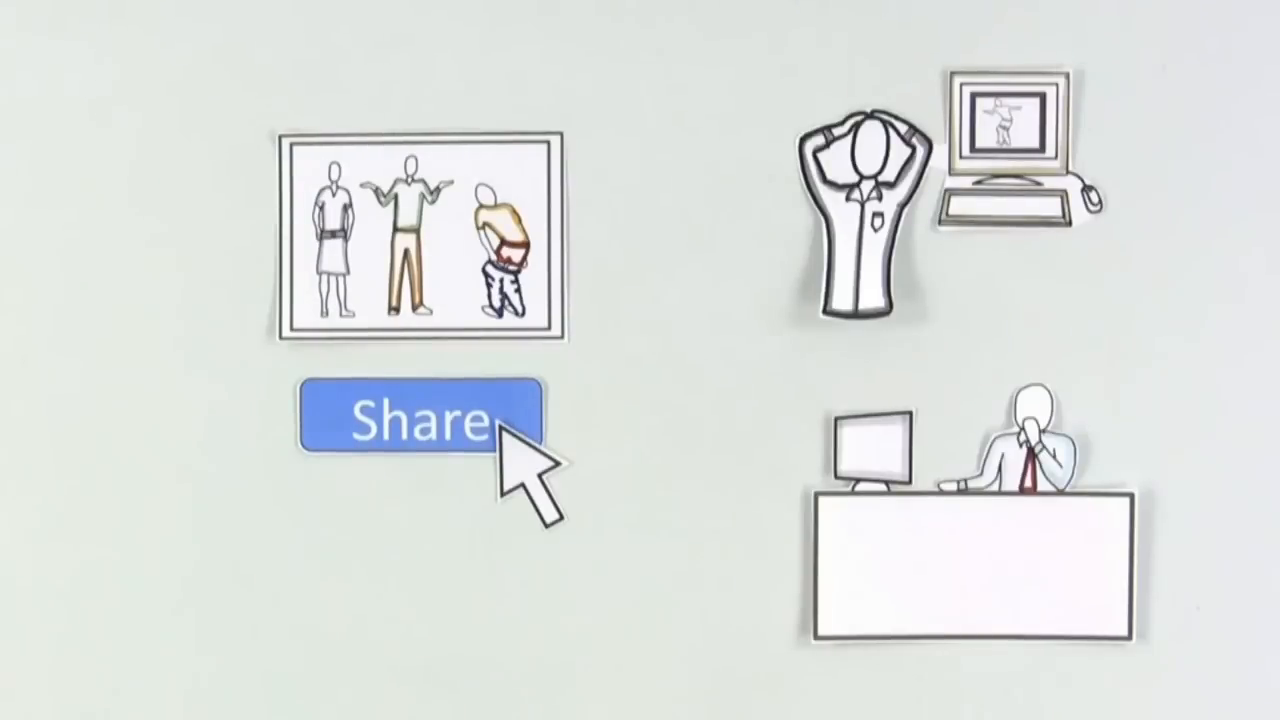
click(417, 420)
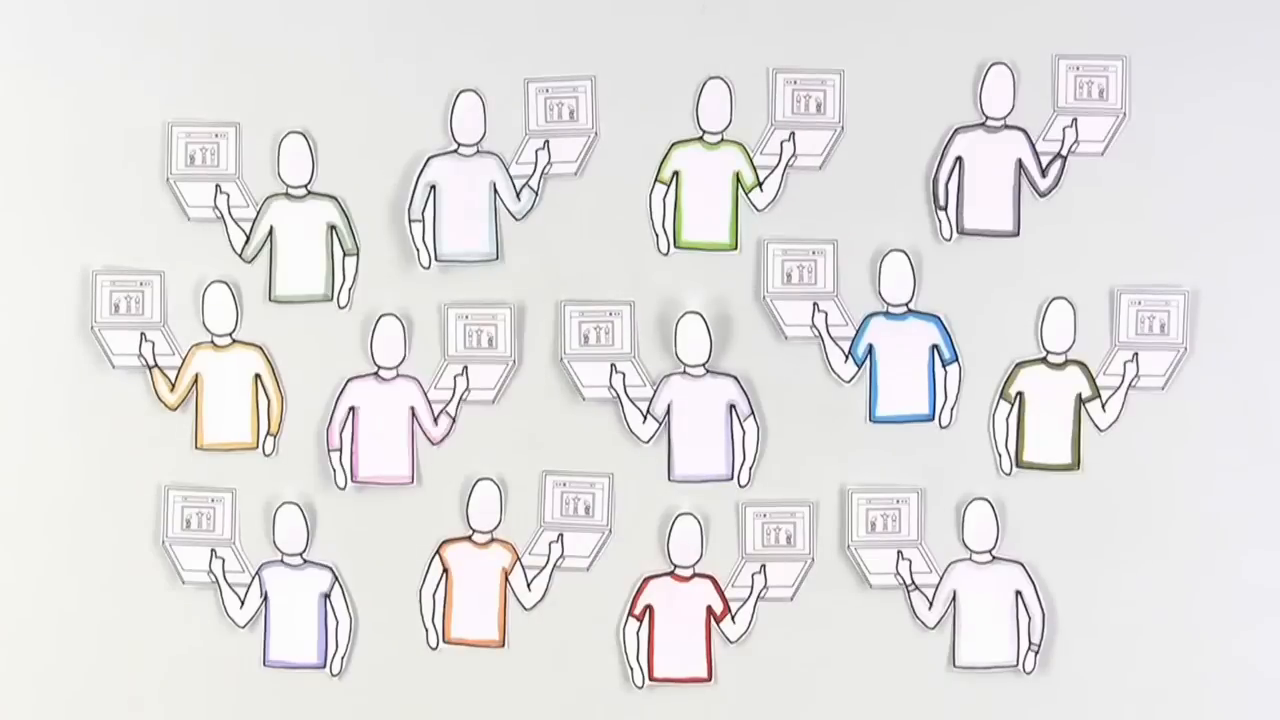